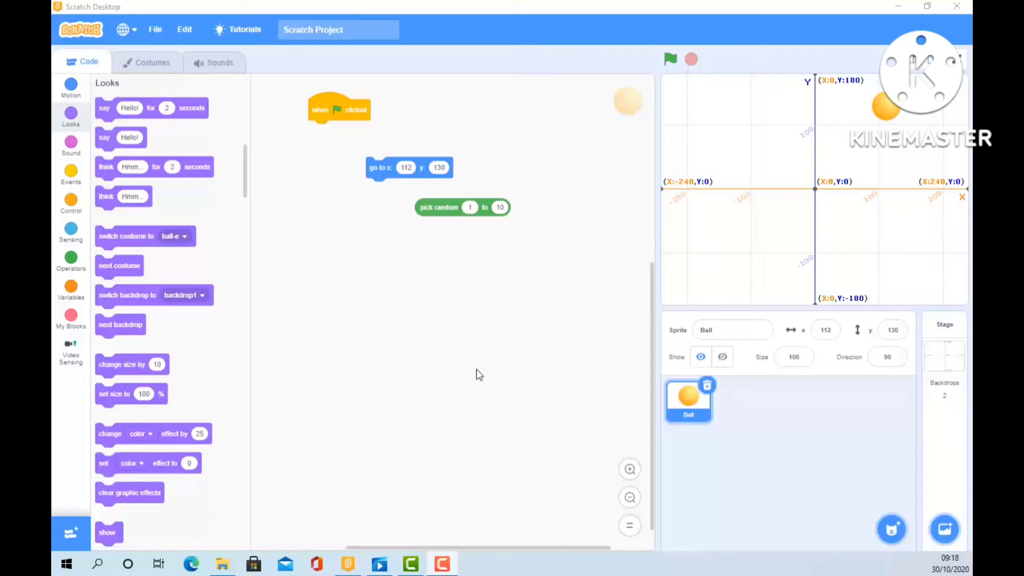
pyautogui.moveTo(497, 200)
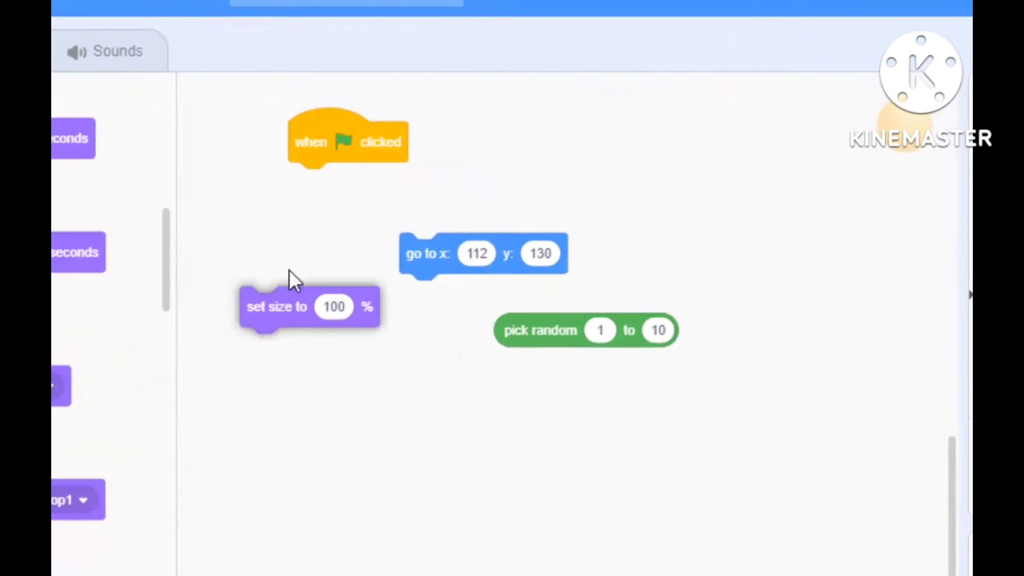
# Place the set-size block into the Ball sprite's script near the when-flag-clicked hat.
pyautogui.moveTo(277, 307); pyautogui.dragTo(301, 193)
pyautogui.write('40')
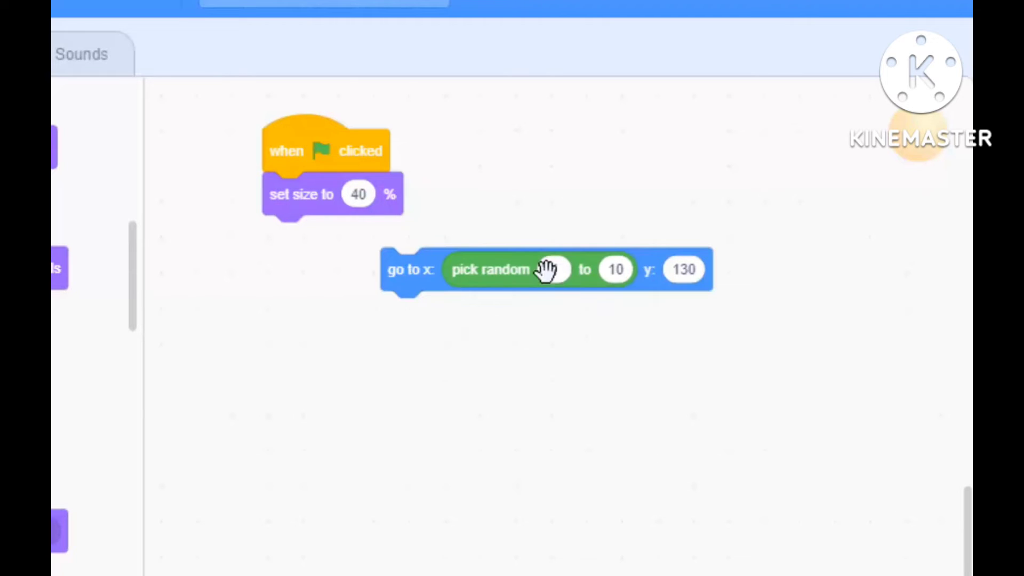
# Set the pick-random x range limit to 220 so the ball lands between -220 and 220 at y 170.
pyautogui.click(554, 269)
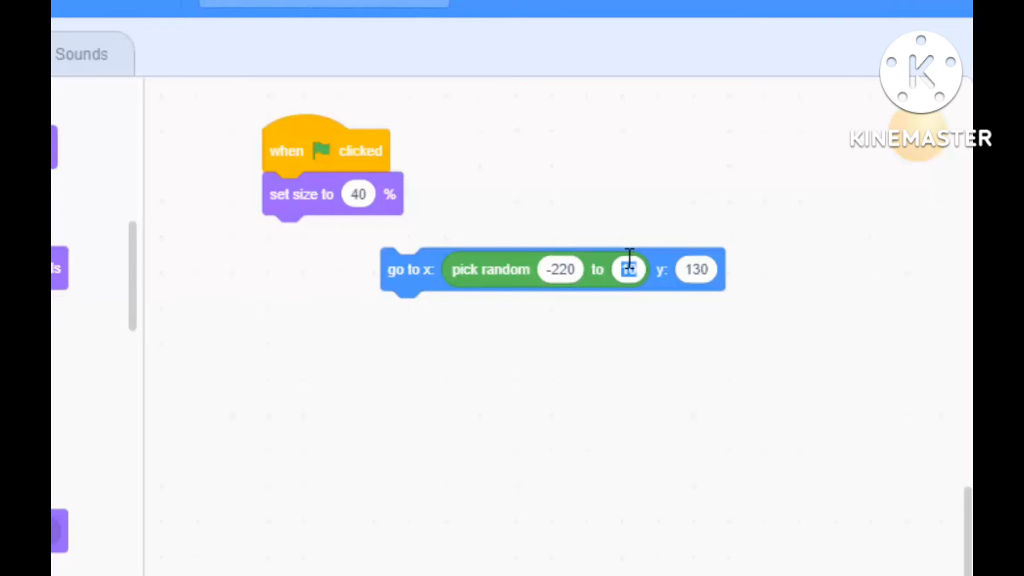
pyautogui.write('220')
pyautogui.click(696, 270)
pyautogui.write('170')
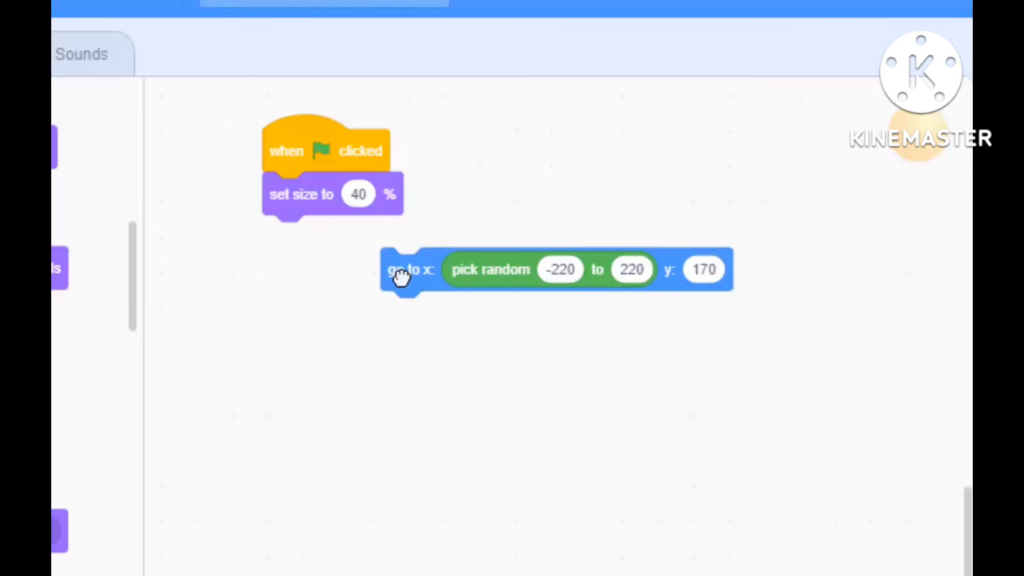
pyautogui.click(359, 46)
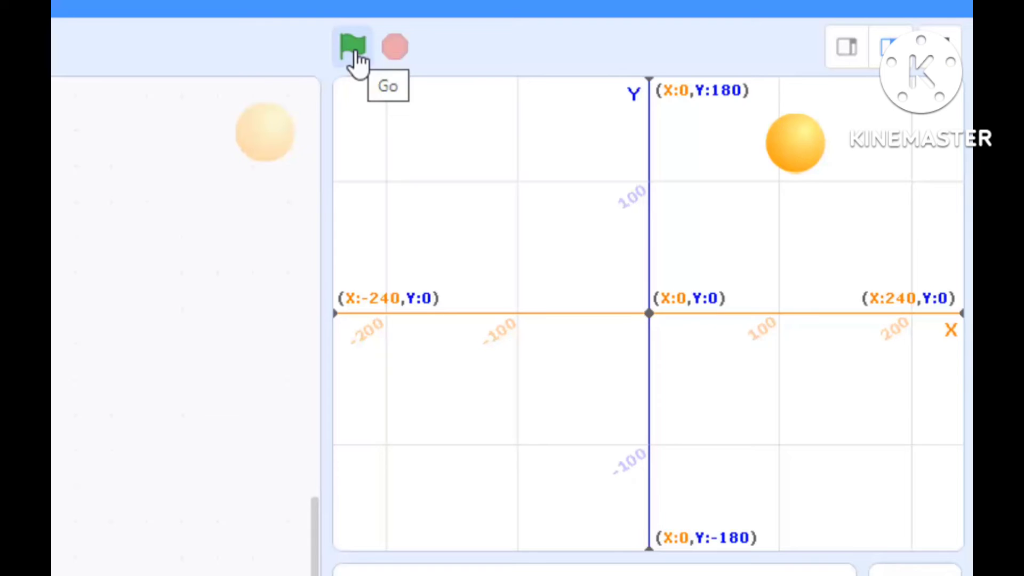
# Run the project five times with the green flag, checking the ball lands at a new top-edge spot each run.
pyautogui.click(350, 47)
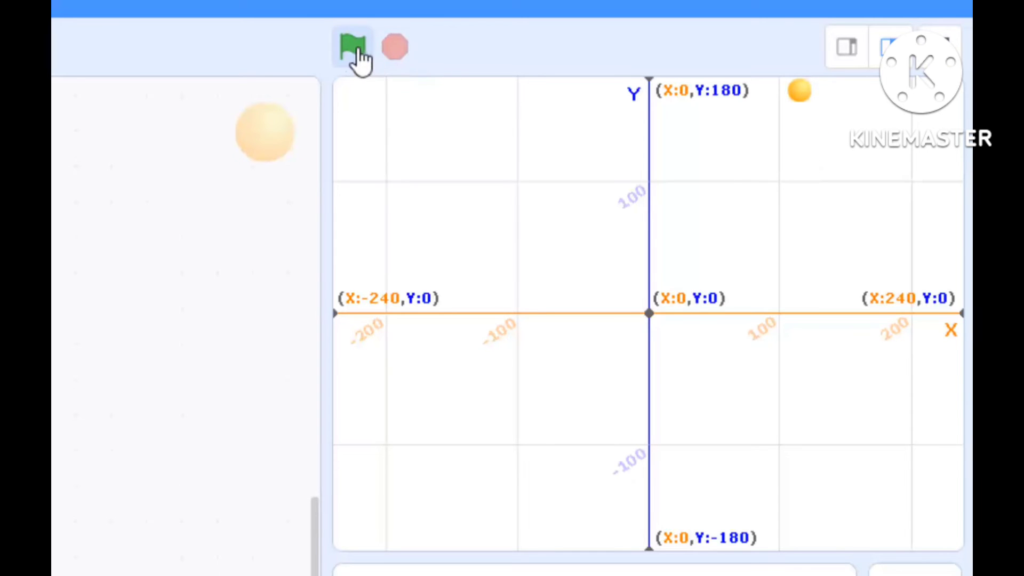
pyautogui.click(352, 46)
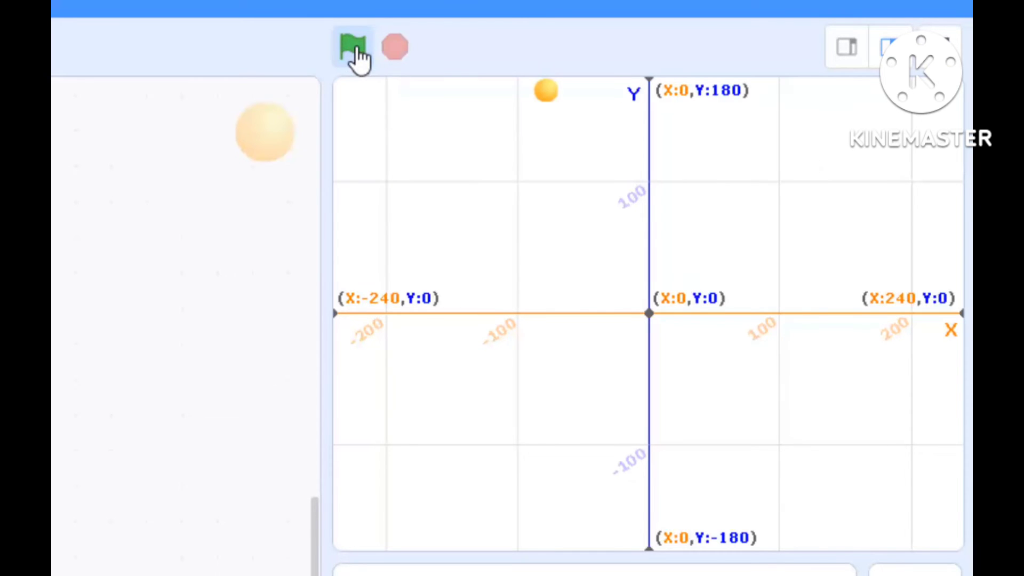
pyautogui.click(352, 48)
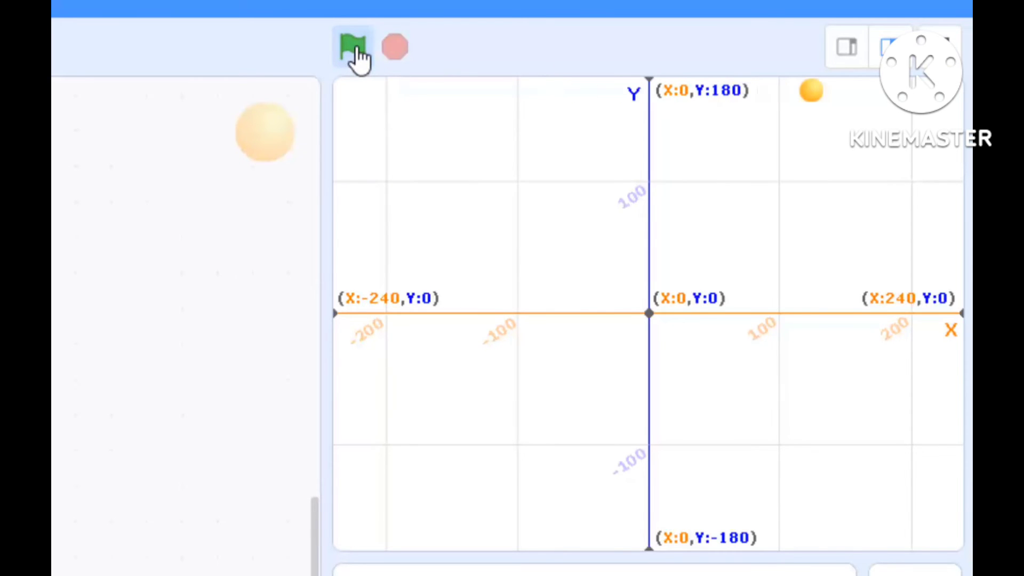
pyautogui.click(353, 47)
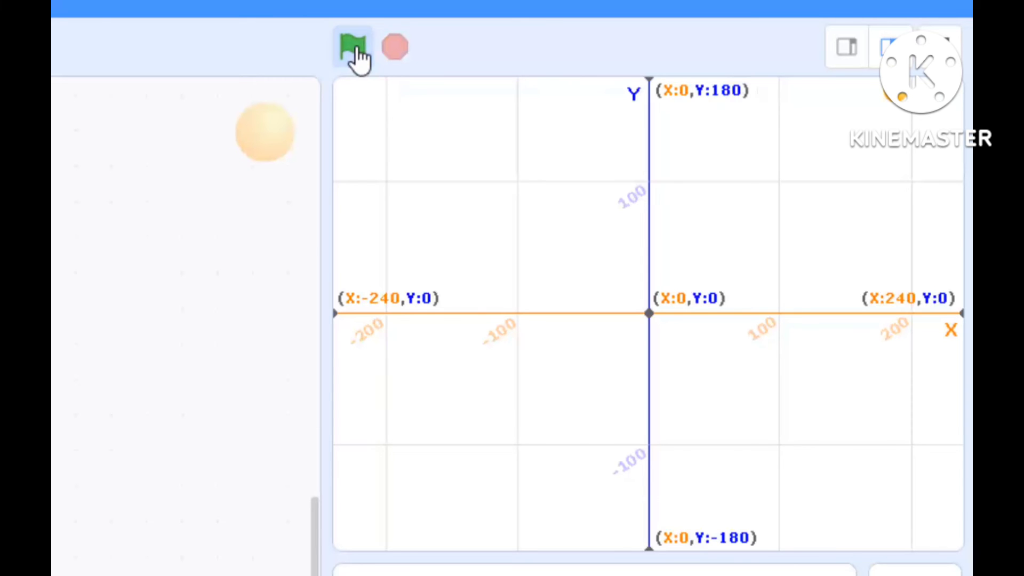
pyautogui.click(353, 47)
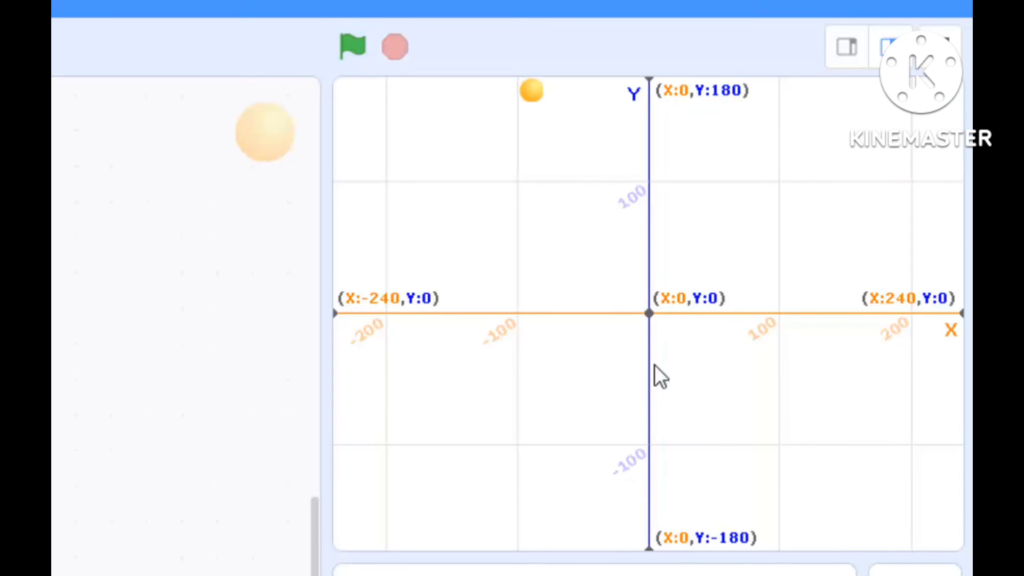